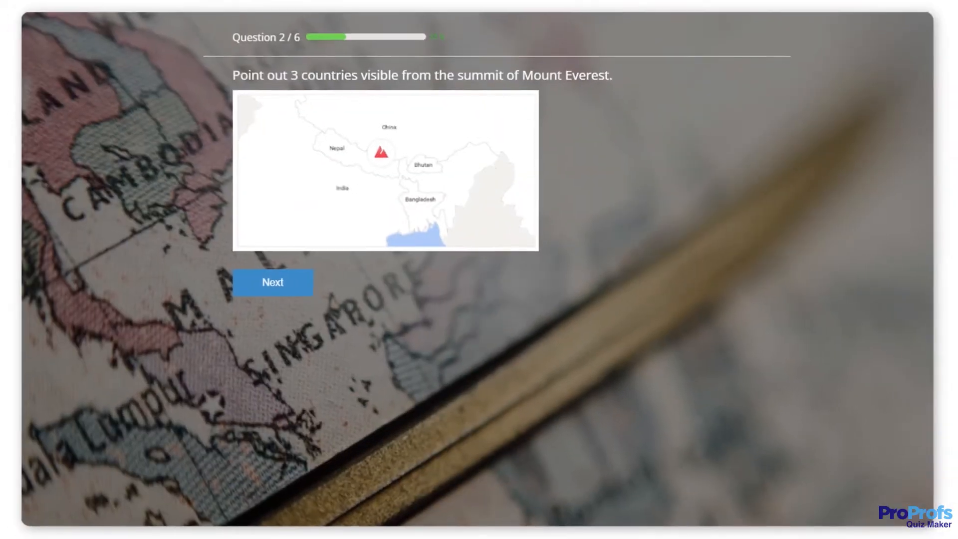
Select the Baltimore Orioles logo in the image as the MLB teams answer.
left_click(273, 283)
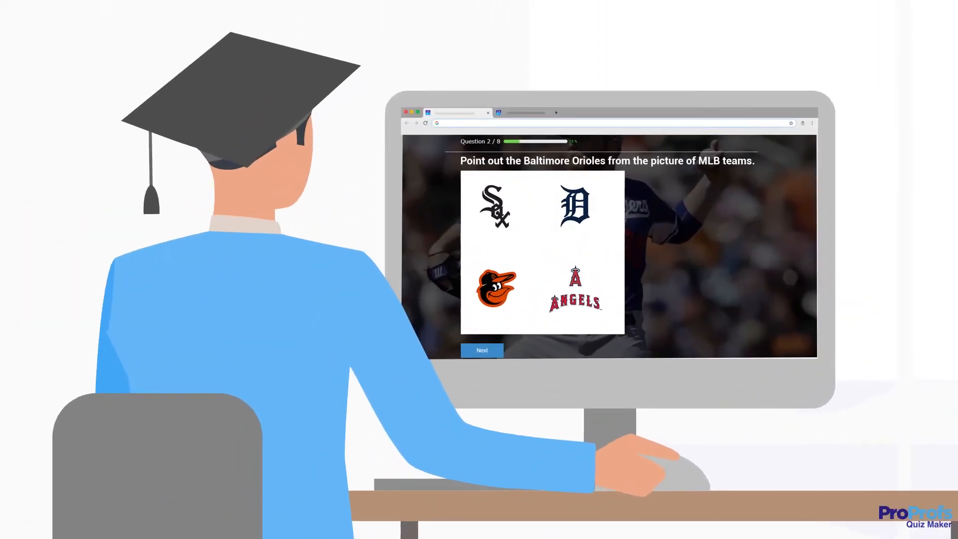
left_click(495, 294)
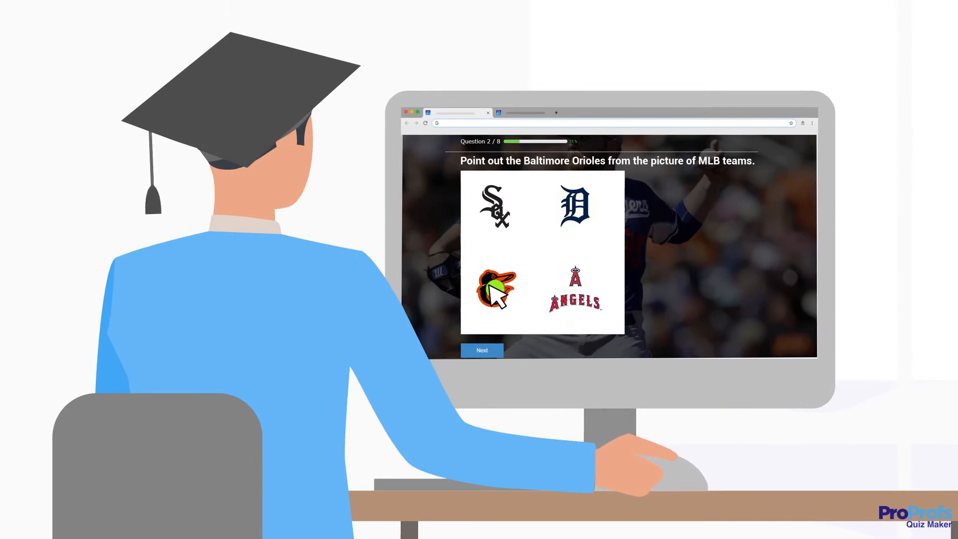
left_click(495, 293)
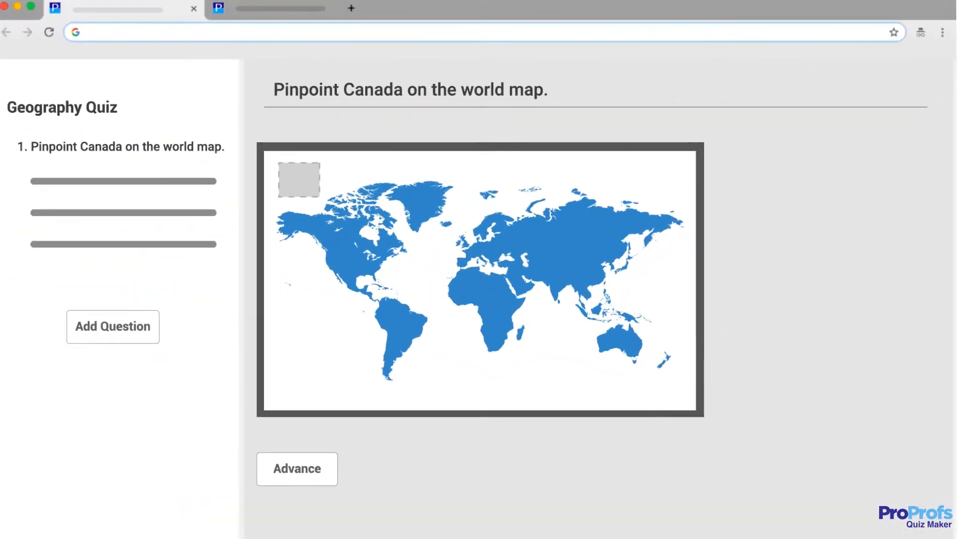
Position the hotspot rectangle over Canada on the world map and go to the Math Quiz intro.
left_click_drag(298, 180, 314, 227)
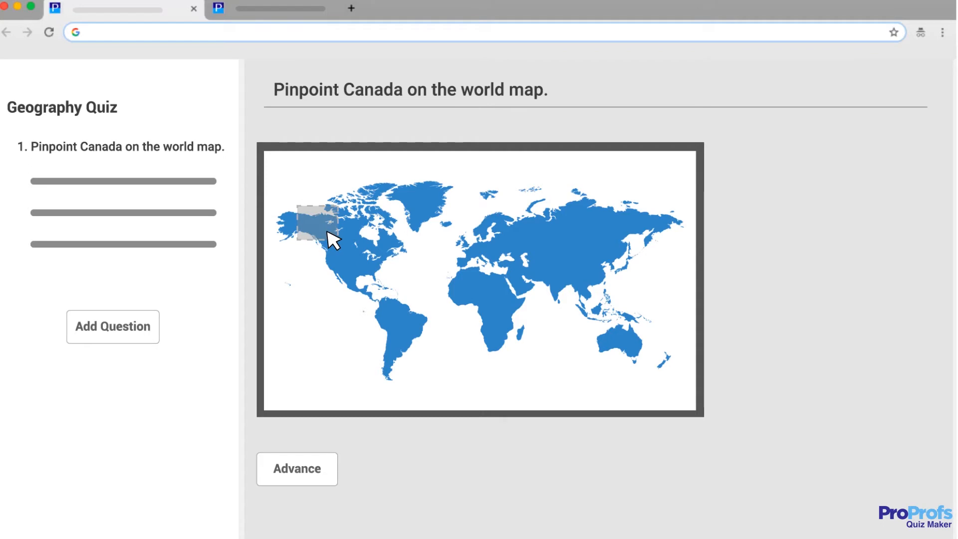
mouse_move(337, 244)
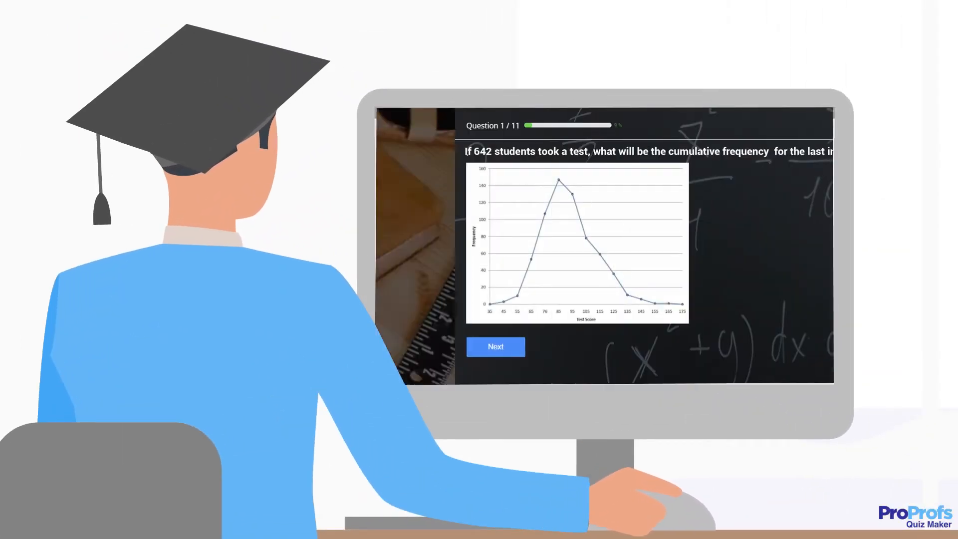
left_click(497, 346)
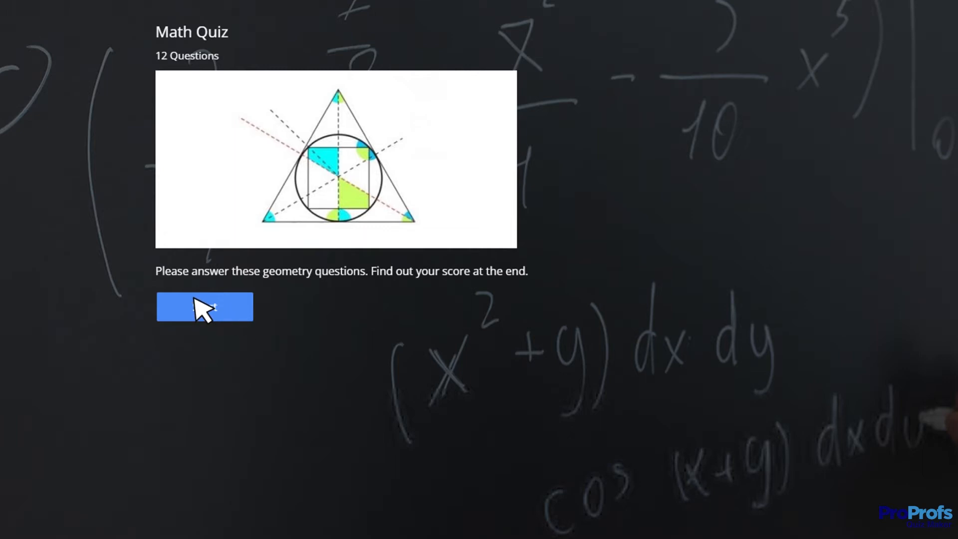
Start the Math Quiz, advance through its questions, and select the supraglottis on the larynx diagram.
left_click(203, 306)
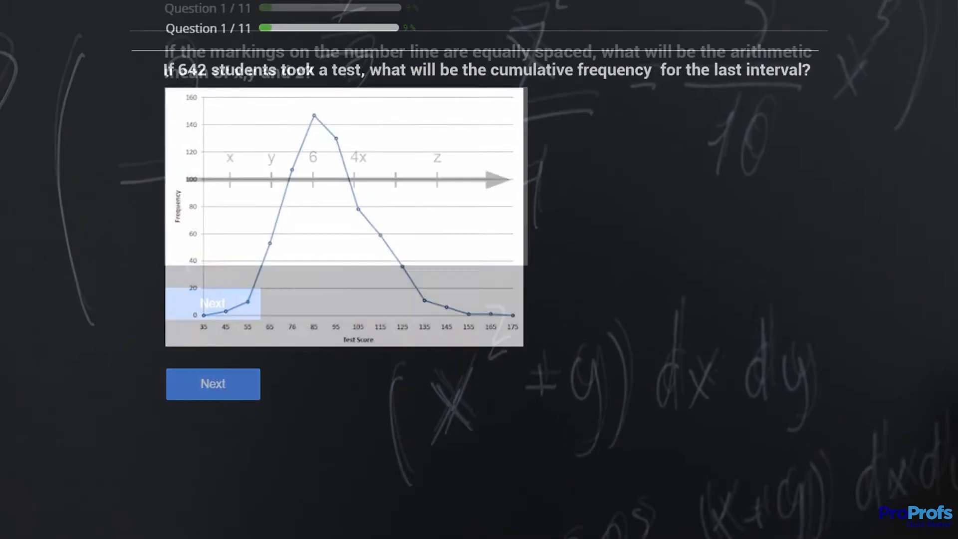
left_click(213, 383)
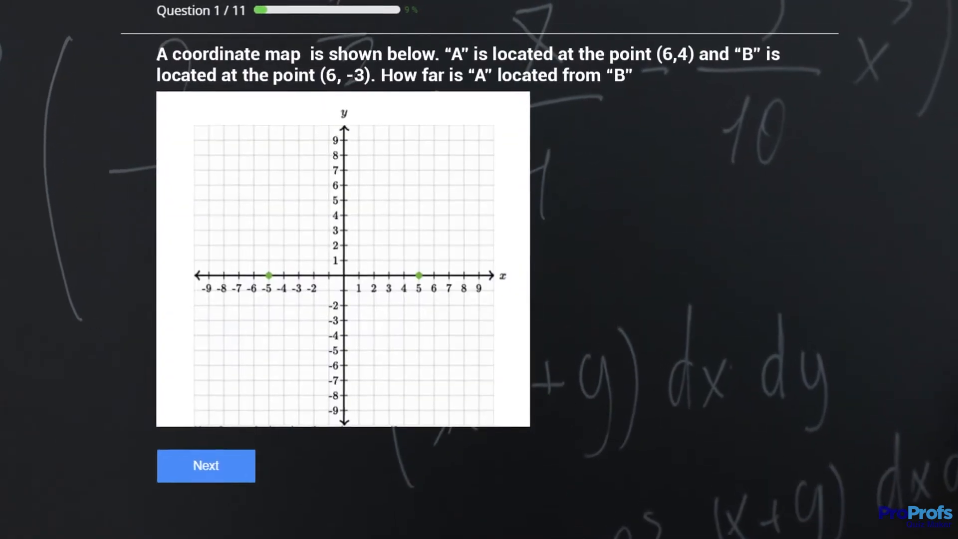
left_click(206, 466)
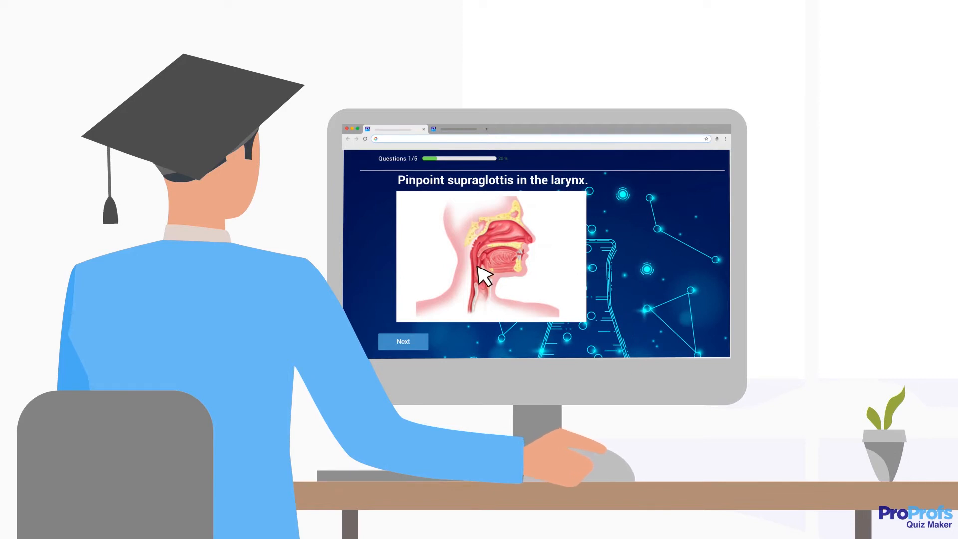
left_click(480, 268)
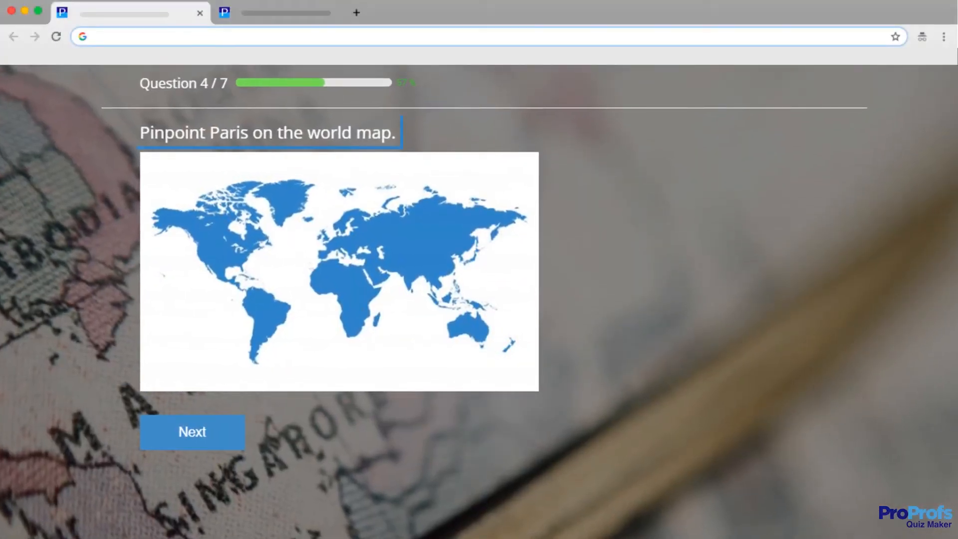
mouse_move(341, 252)
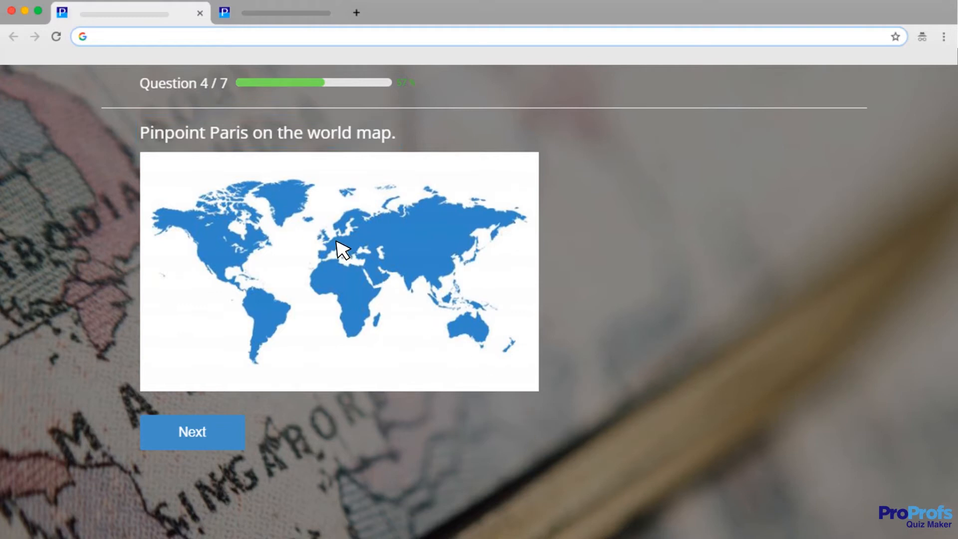
Select Paris on the world map as the hotspot answer.
left_click(335, 249)
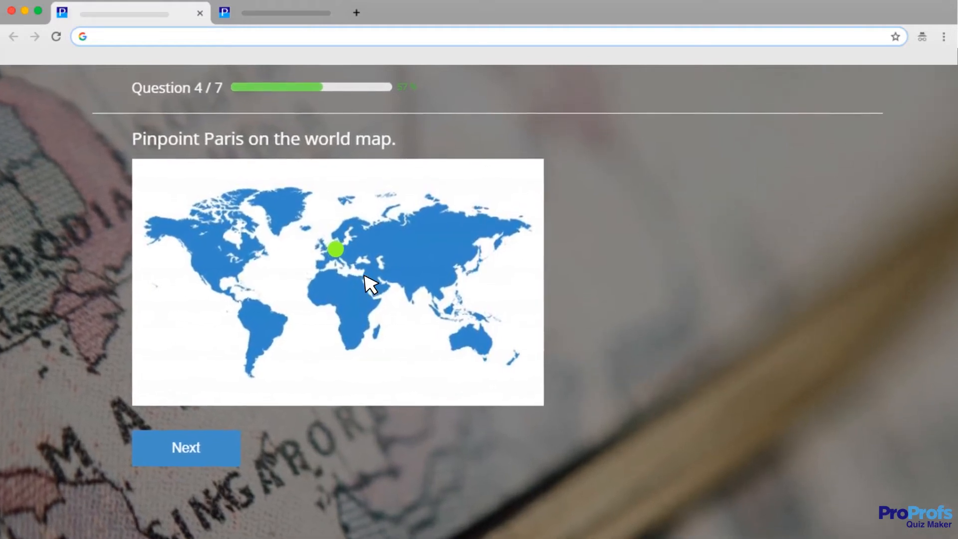
left_click(335, 249)
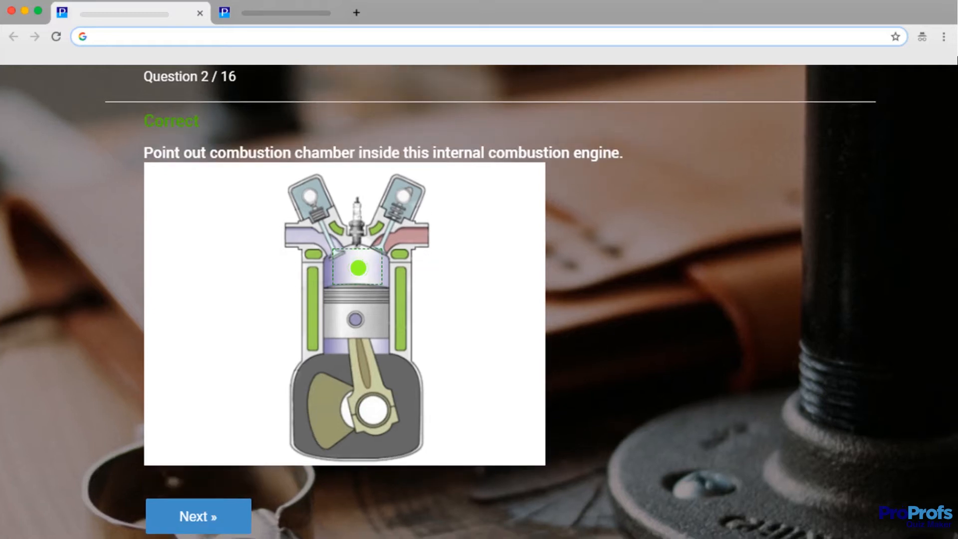
Locate the Miter Gauge on the saw image and continue to the relays and timers question.
left_click(198, 517)
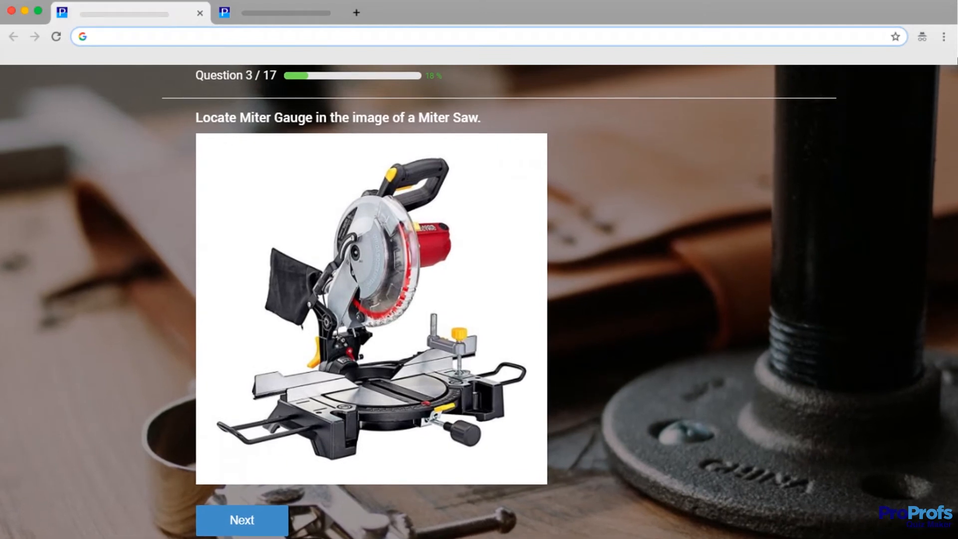
mouse_move(394, 428)
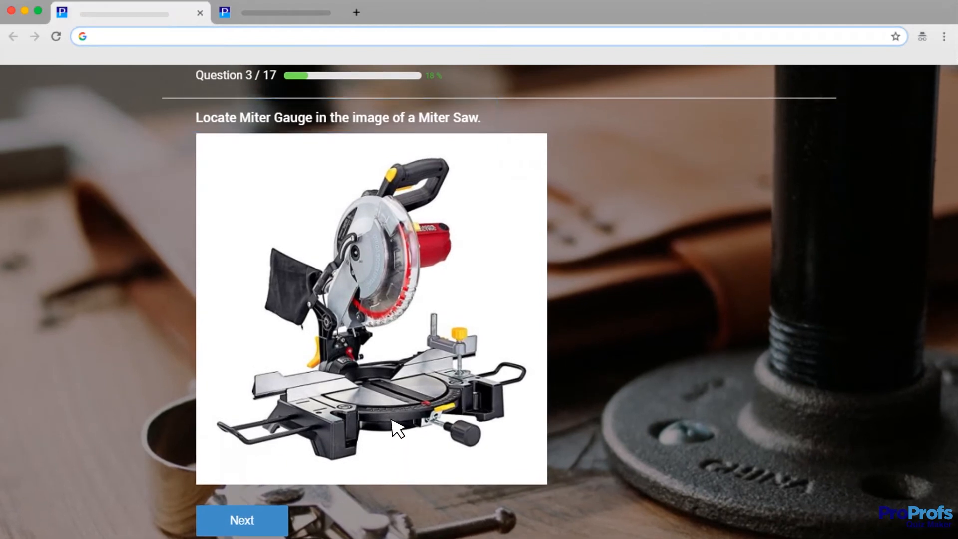
left_click(388, 417)
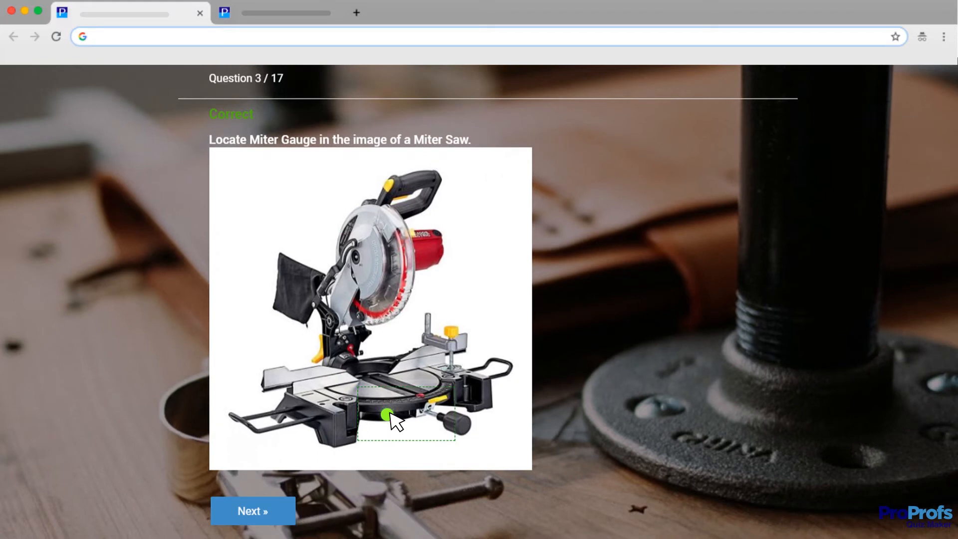
left_click(252, 511)
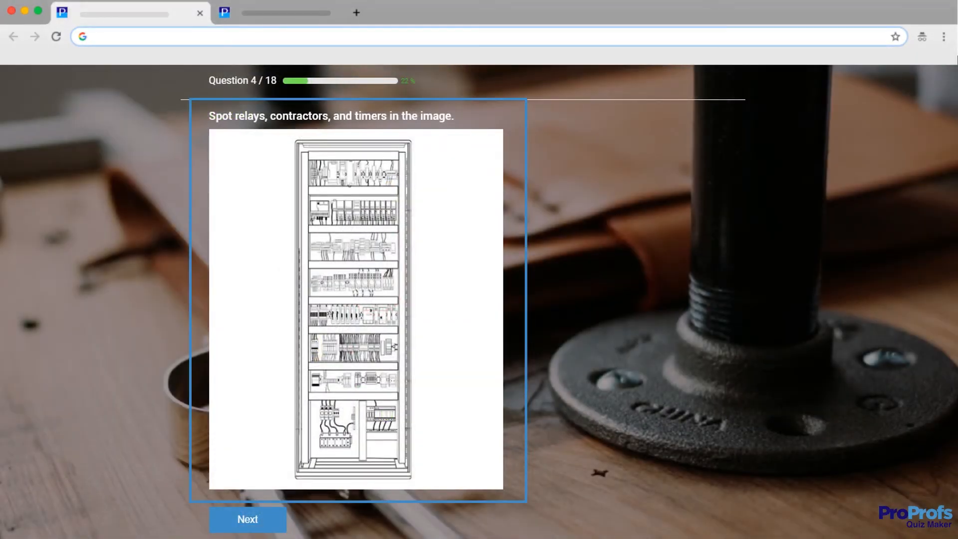
left_click(389, 333)
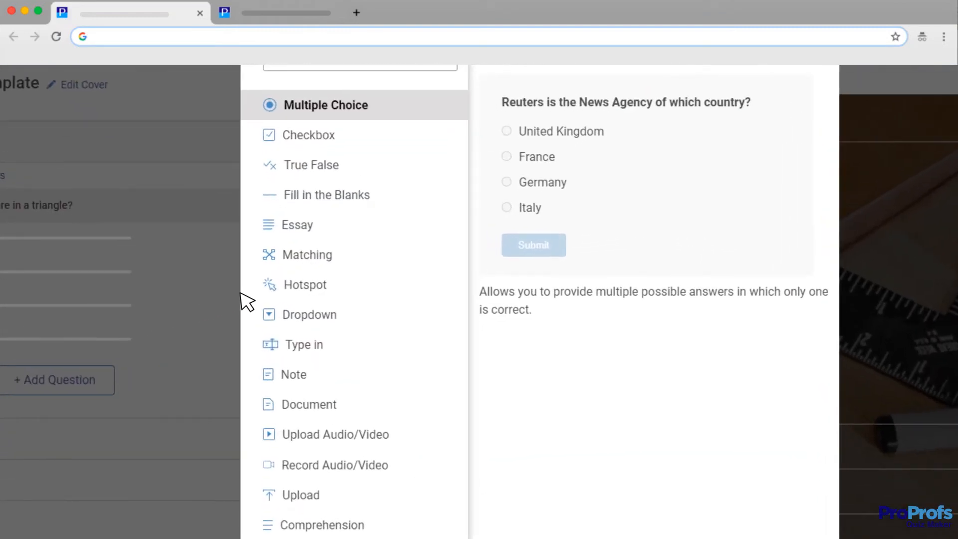
Add a Hotspot question and bring up the image library to replace its placeholder picture.
left_click(305, 285)
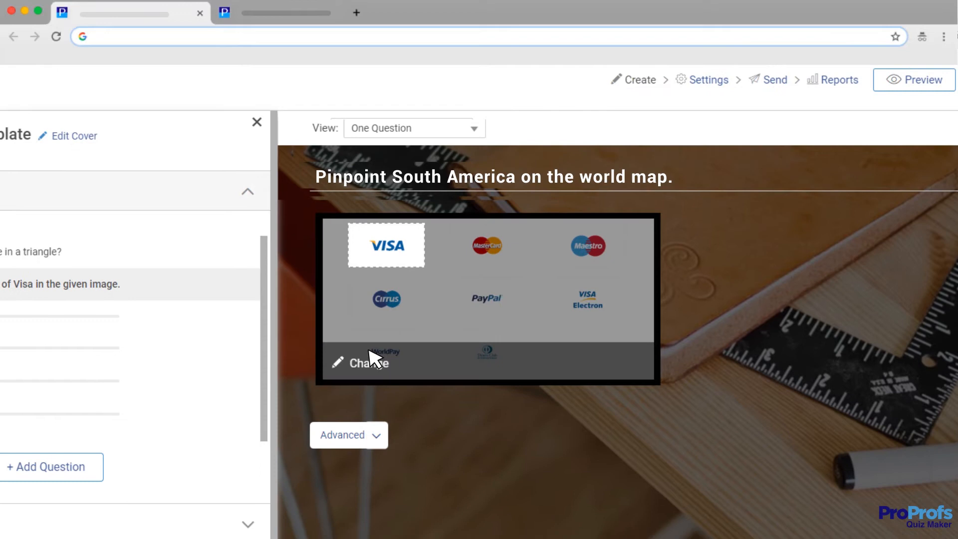
left_click(359, 363)
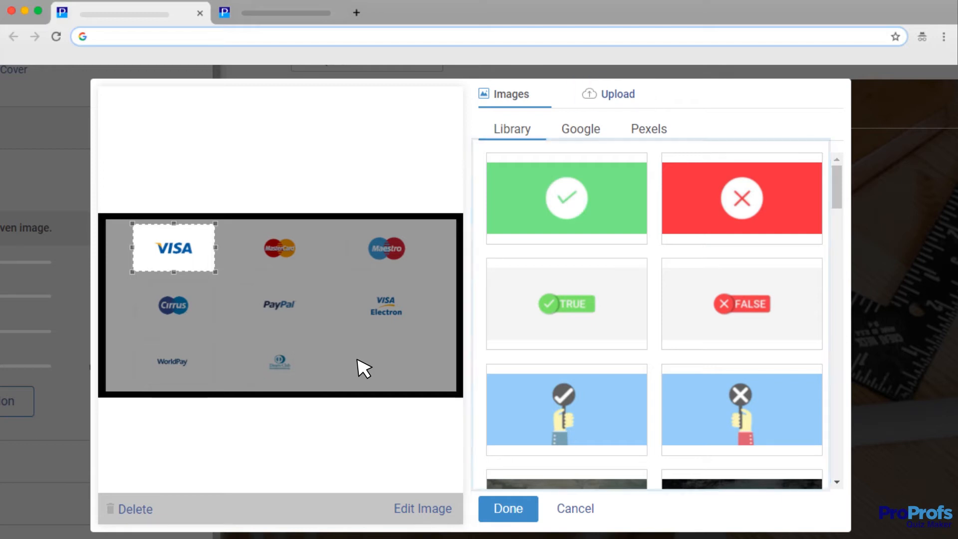
Use a world map image and fit the hotspot answer area over South America, then confirm.
left_click(580, 129)
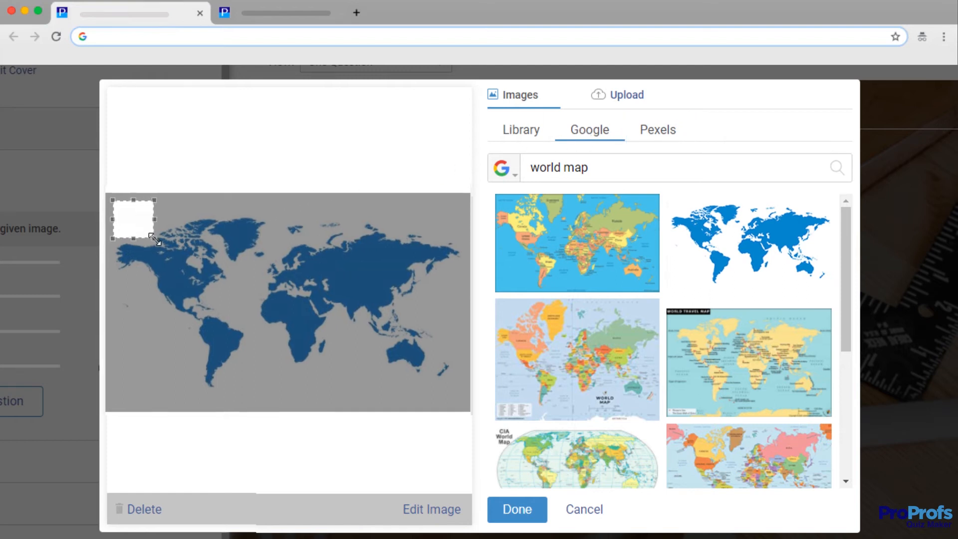
left_click_drag(153, 240, 174, 259)
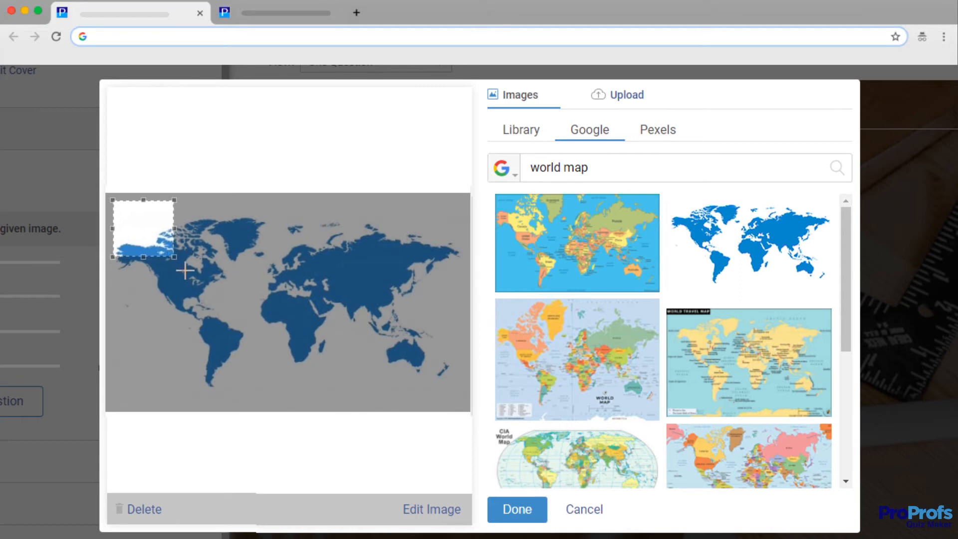
left_click_drag(143, 230, 173, 265)
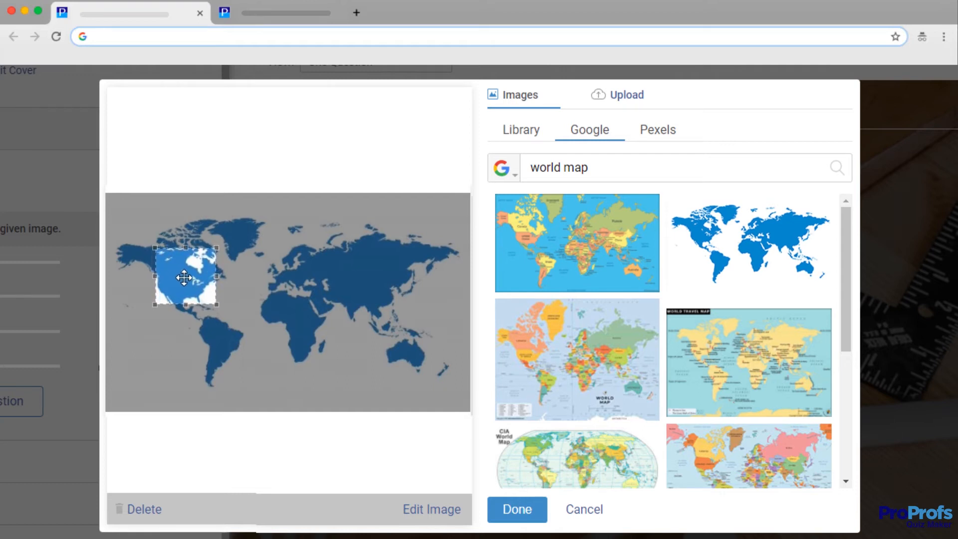
left_click(516, 509)
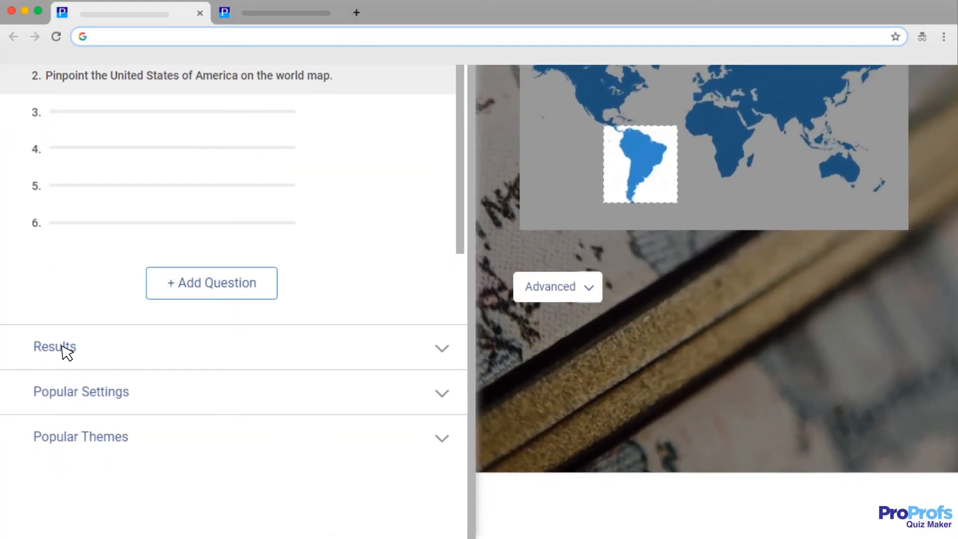
Keep Pass or Fail as the quiz result type in Results settings.
left_click(54, 348)
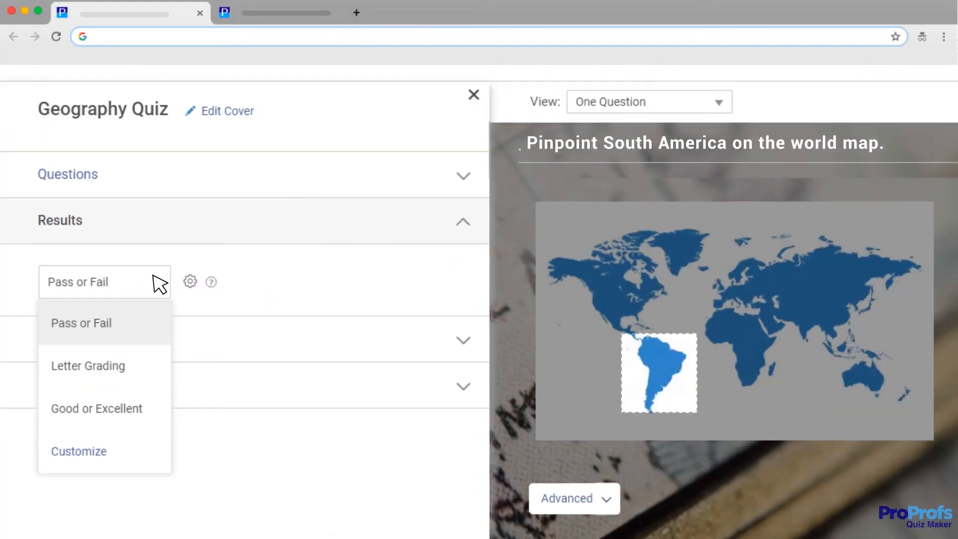
left_click(104, 281)
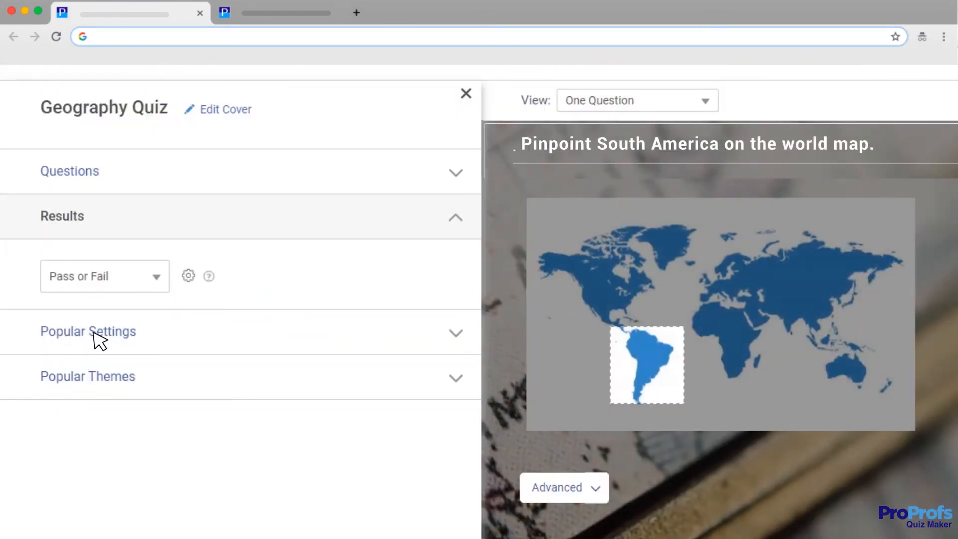
Set Scoring to assign points to each question and manage the per-question points table.
left_click(88, 332)
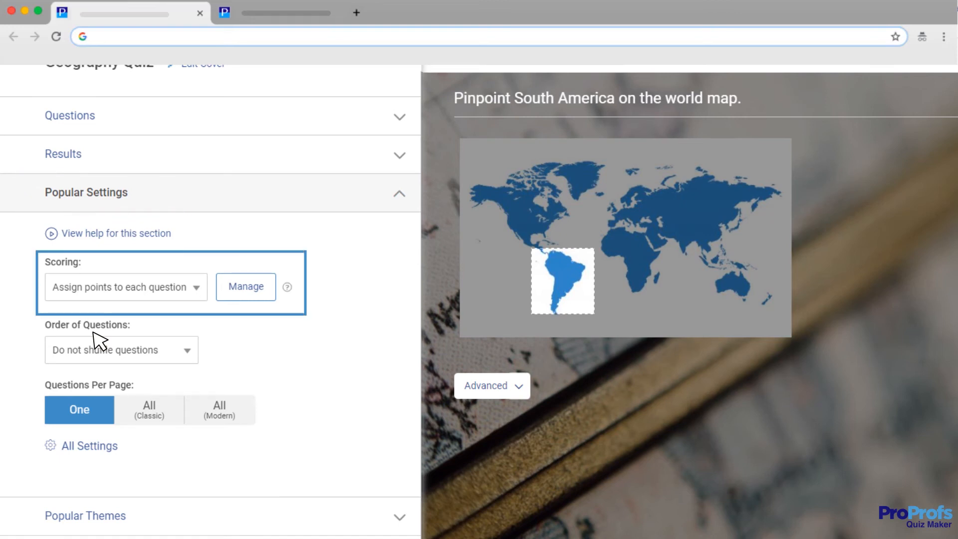
left_click(246, 287)
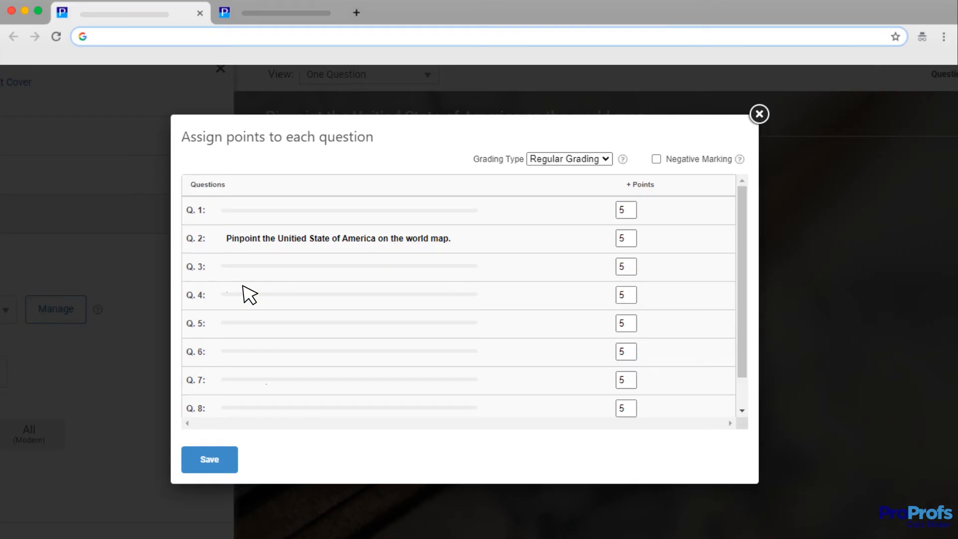
left_click(758, 114)
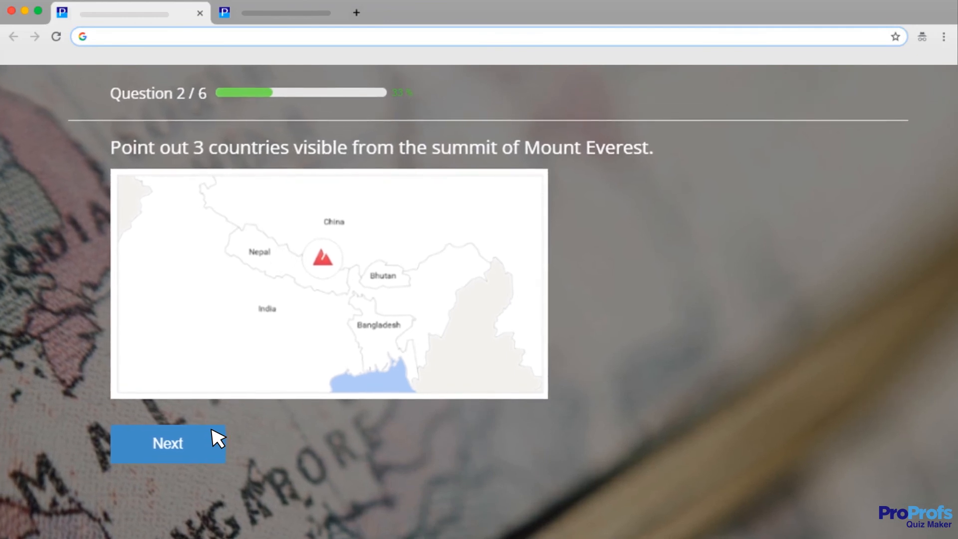
Advance the quiz preview, then get the quiz's share link via the Send window's Link tab.
left_click(168, 443)
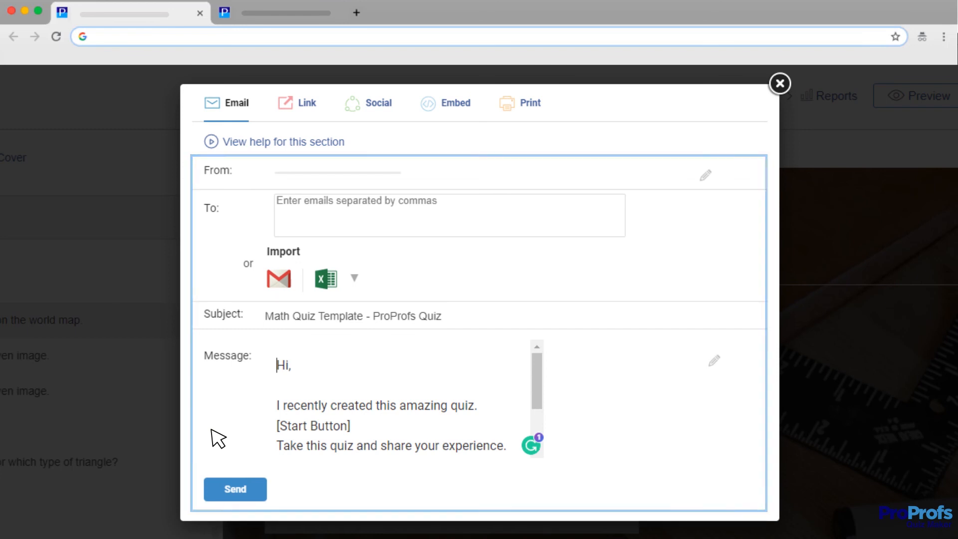
left_click(306, 102)
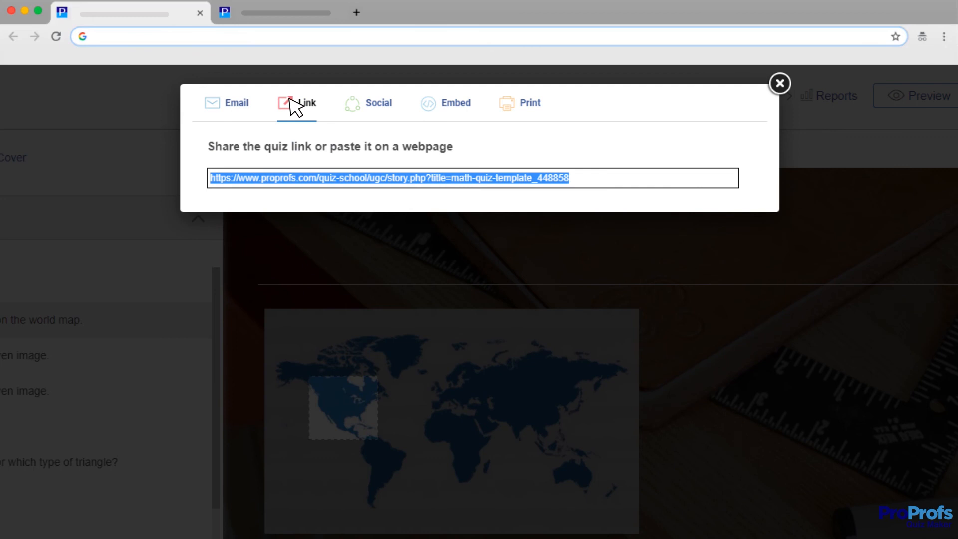
left_click(445, 103)
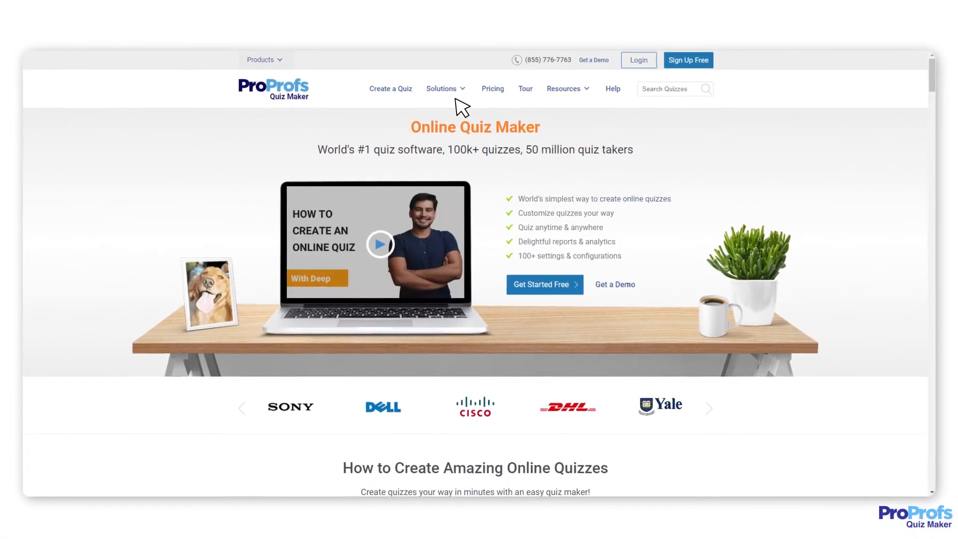
Start account creation with Sign Up Free on the ProProfs homepage.
scroll("down", 3)
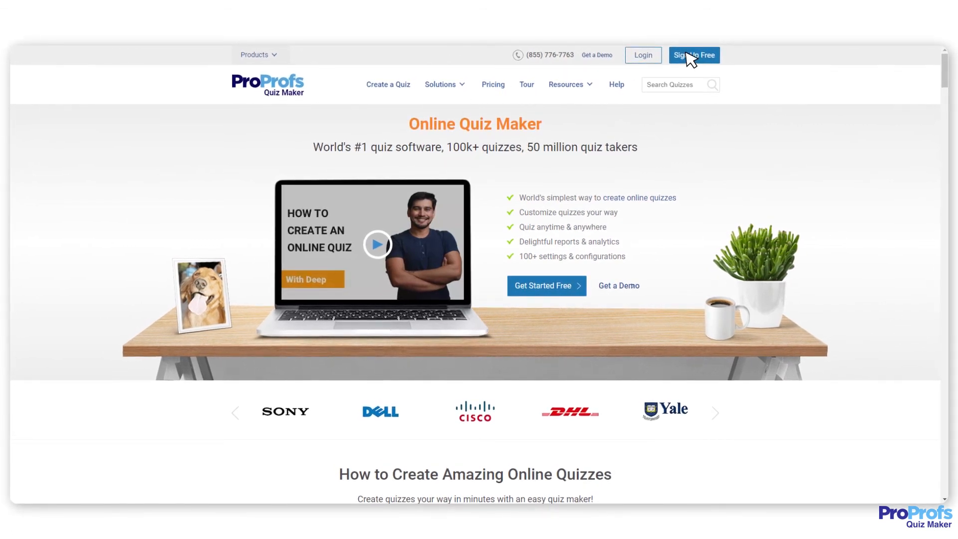
left_click(694, 55)
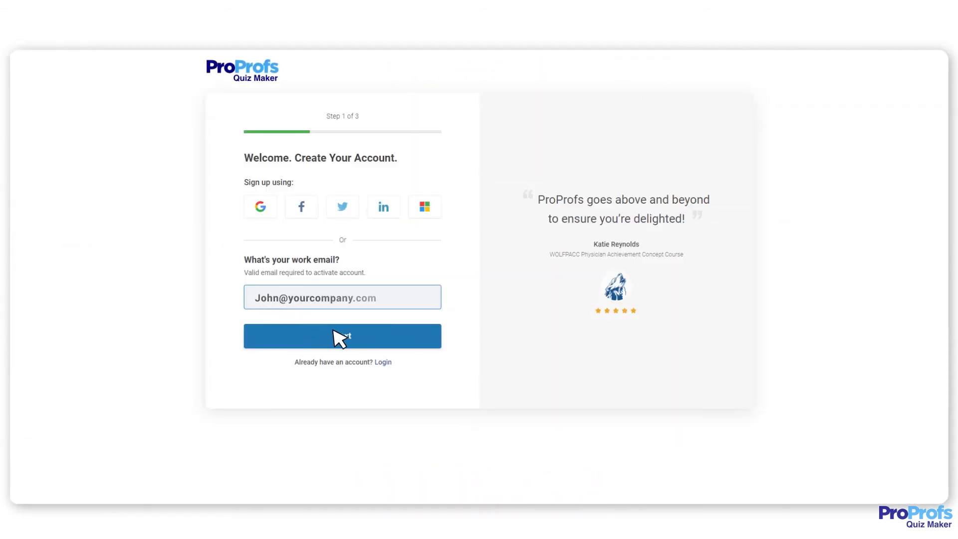